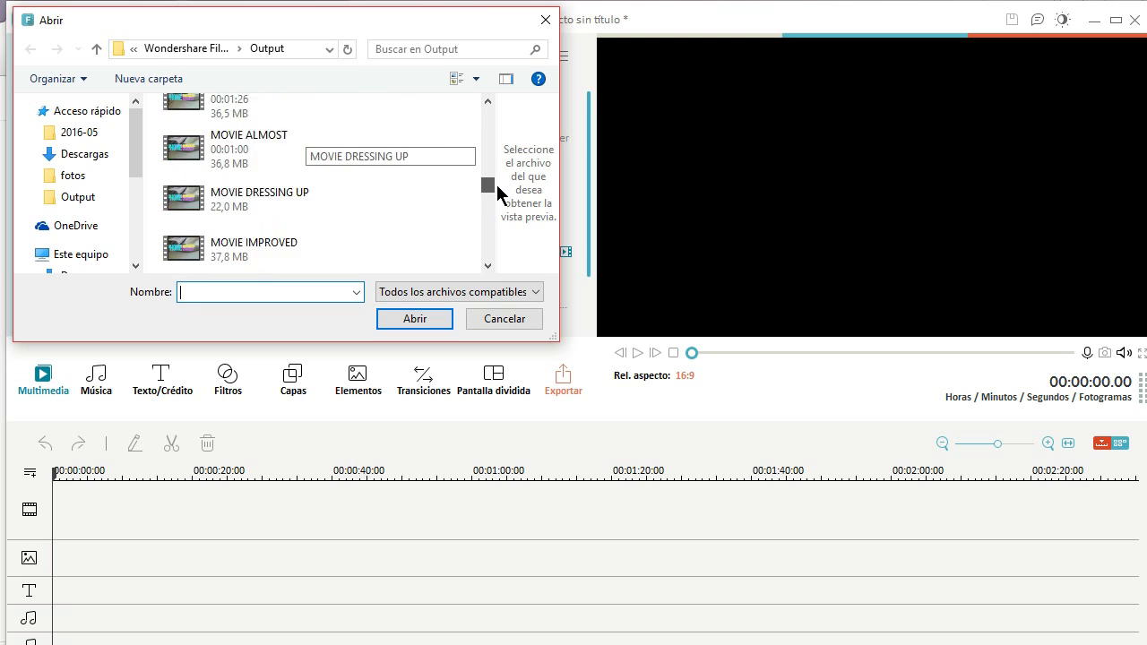
- Import the NATURE DIYS TALKING INTRO video through the Open dialog
scroll("down", 3)
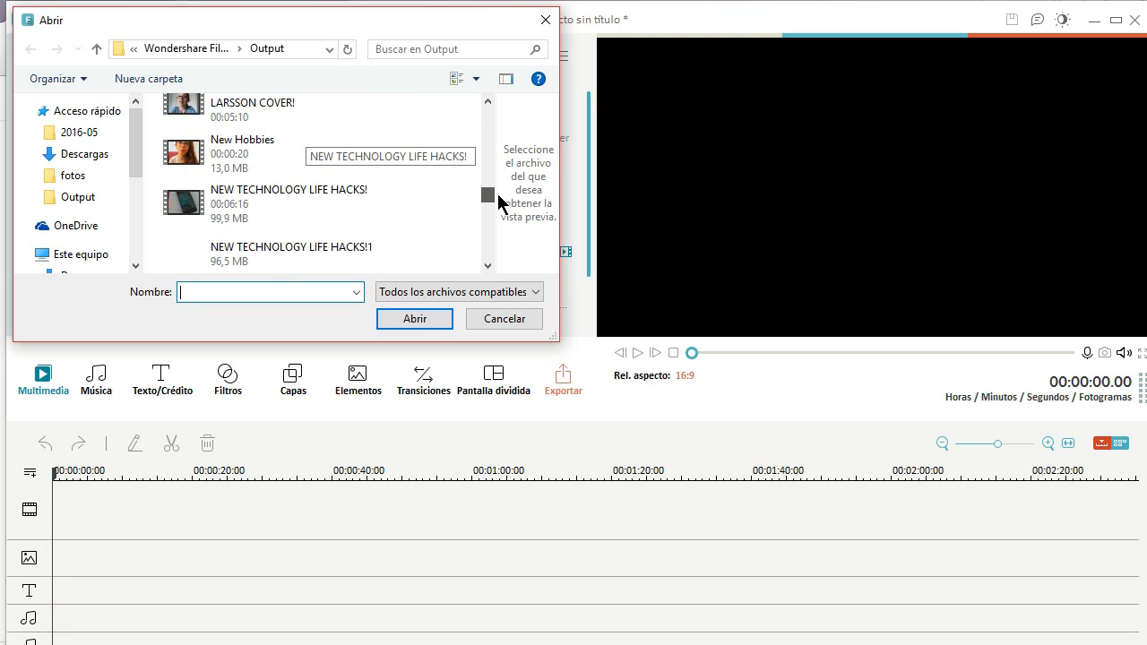
scroll("down", 3)
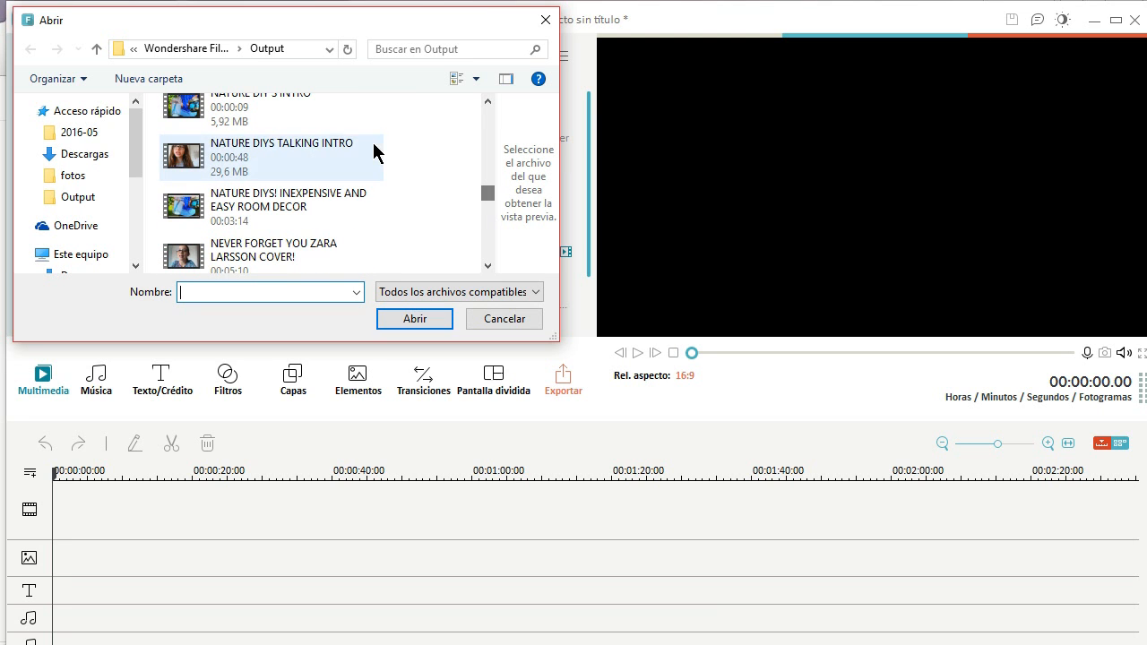
left_click(271, 157)
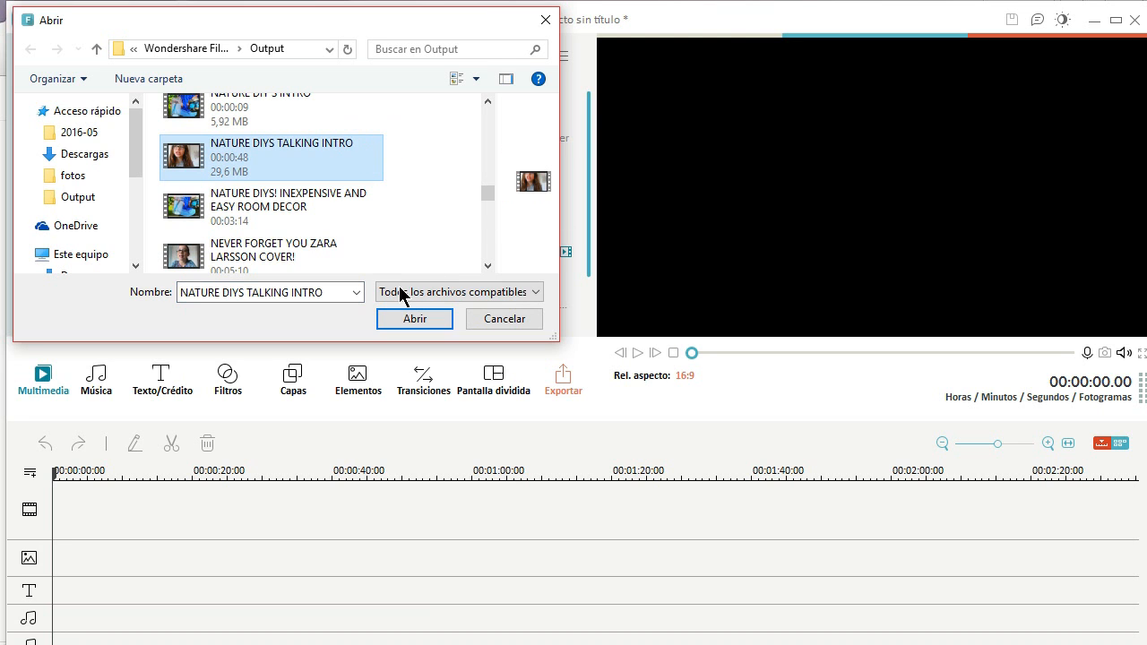
left_click(414, 318)
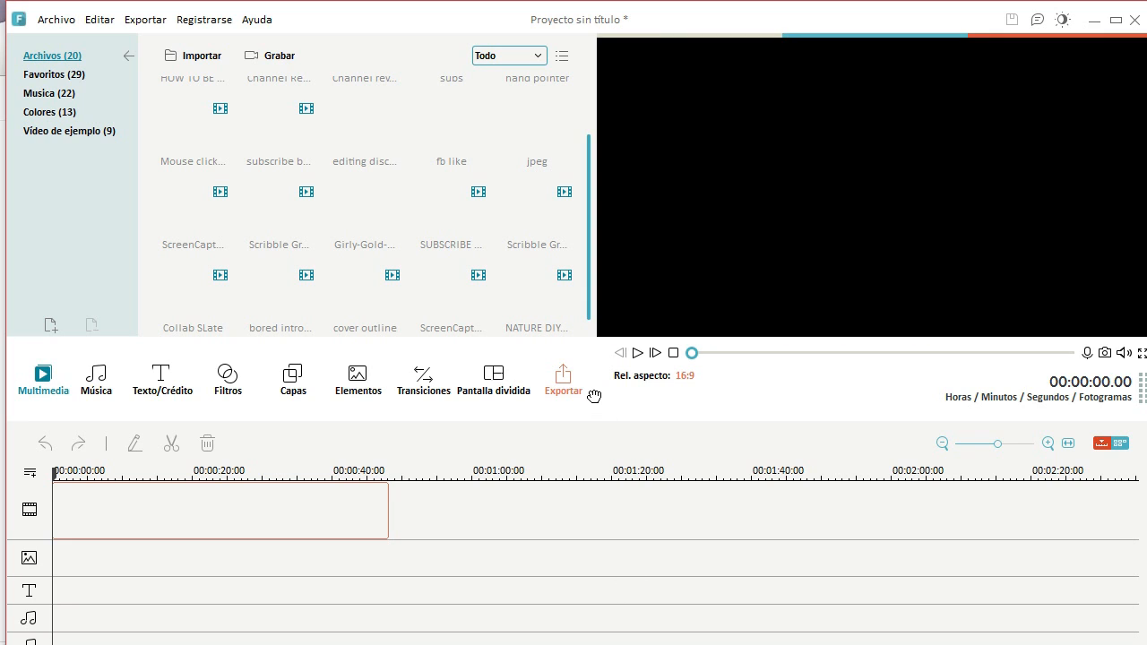
mouse_move(430, 486)
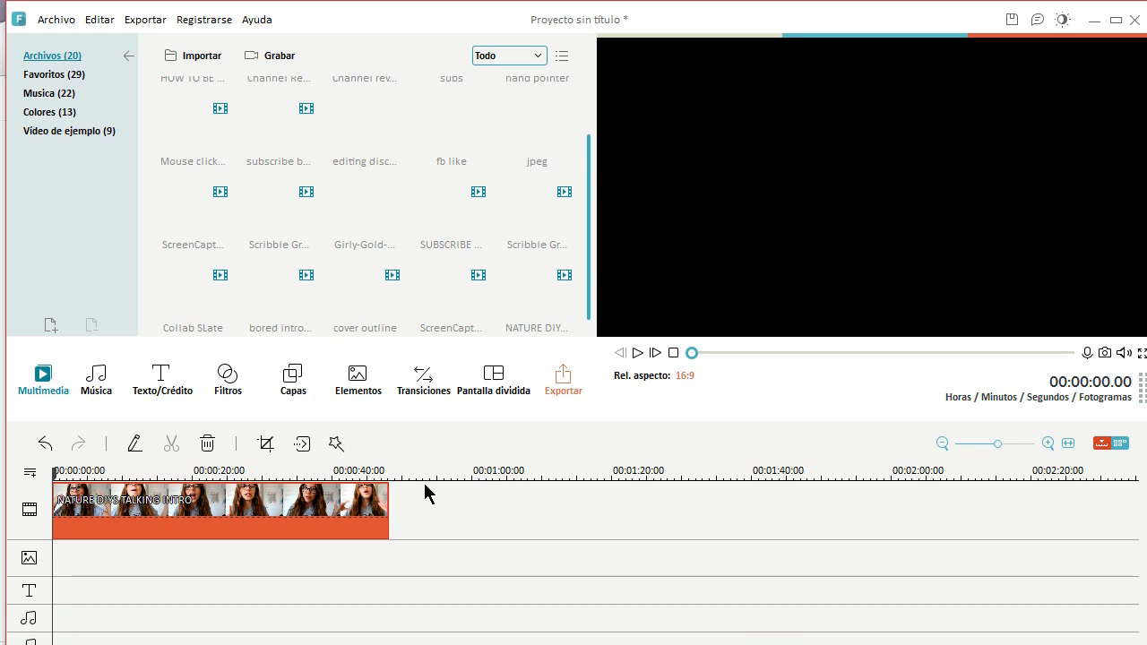
- Put the roughly 48-second Nature DIYs talking intro clip at the start of the video track
left_click(422, 477)
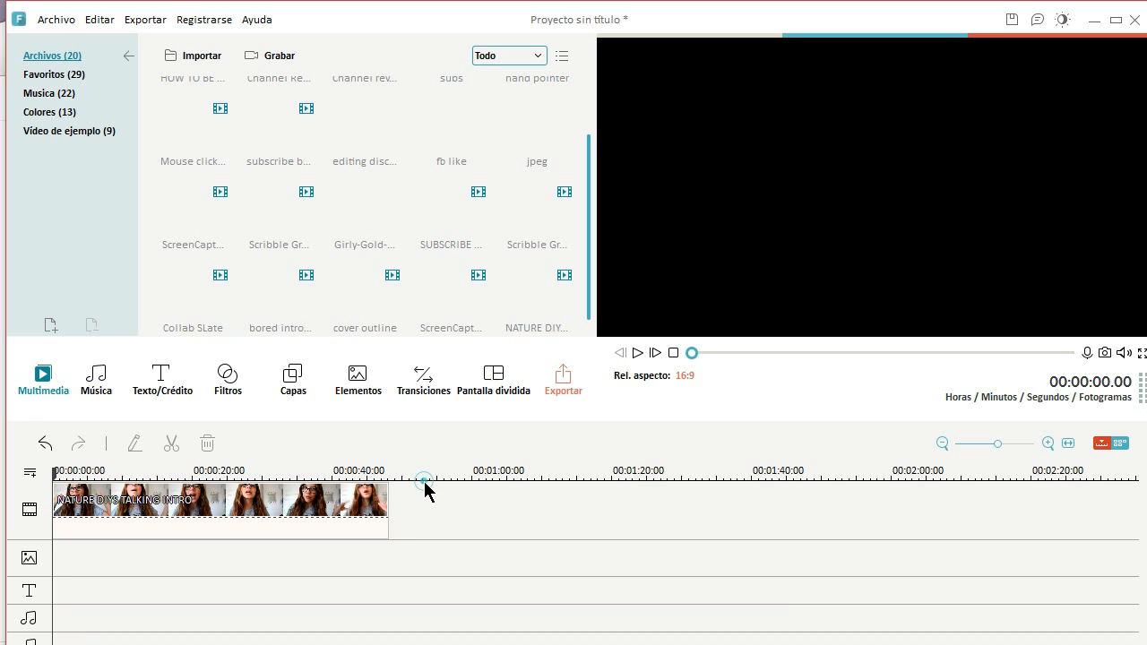
left_click(220, 511)
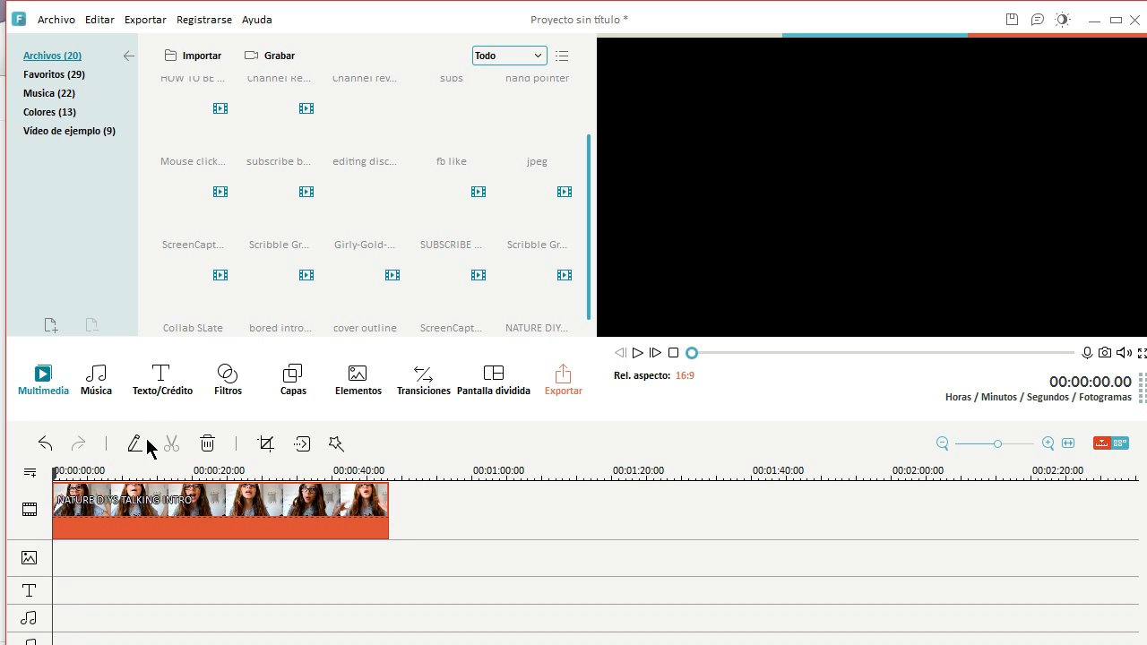
- Open the title template library and show the Tercio inferior lower-third templates
left_click(163, 379)
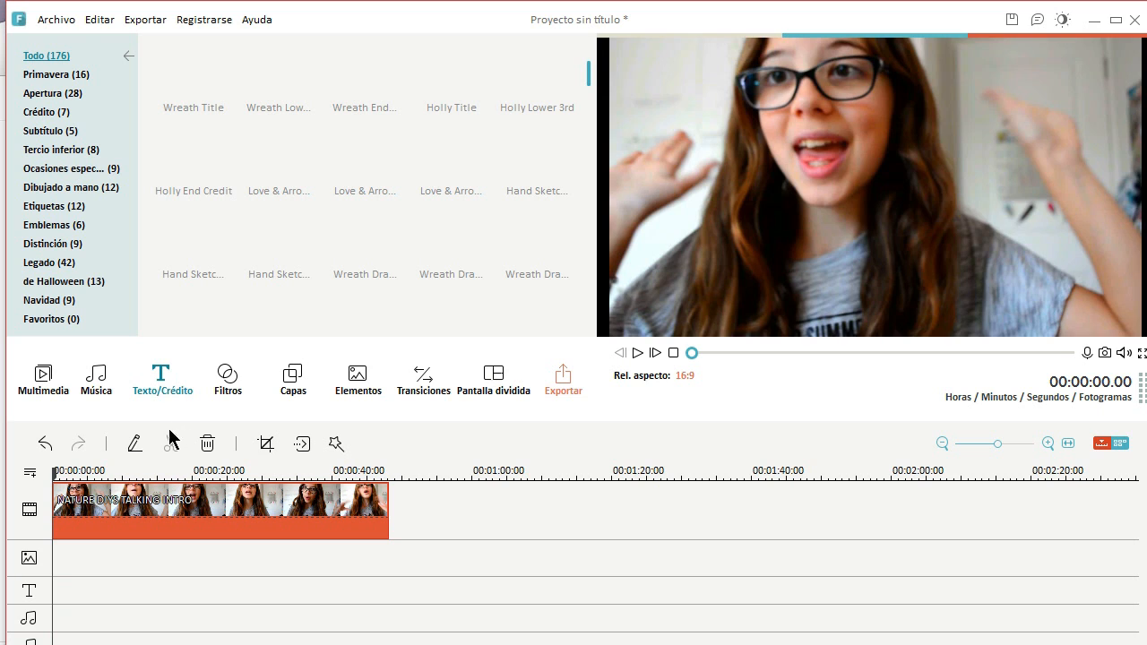
right_click(219, 497)
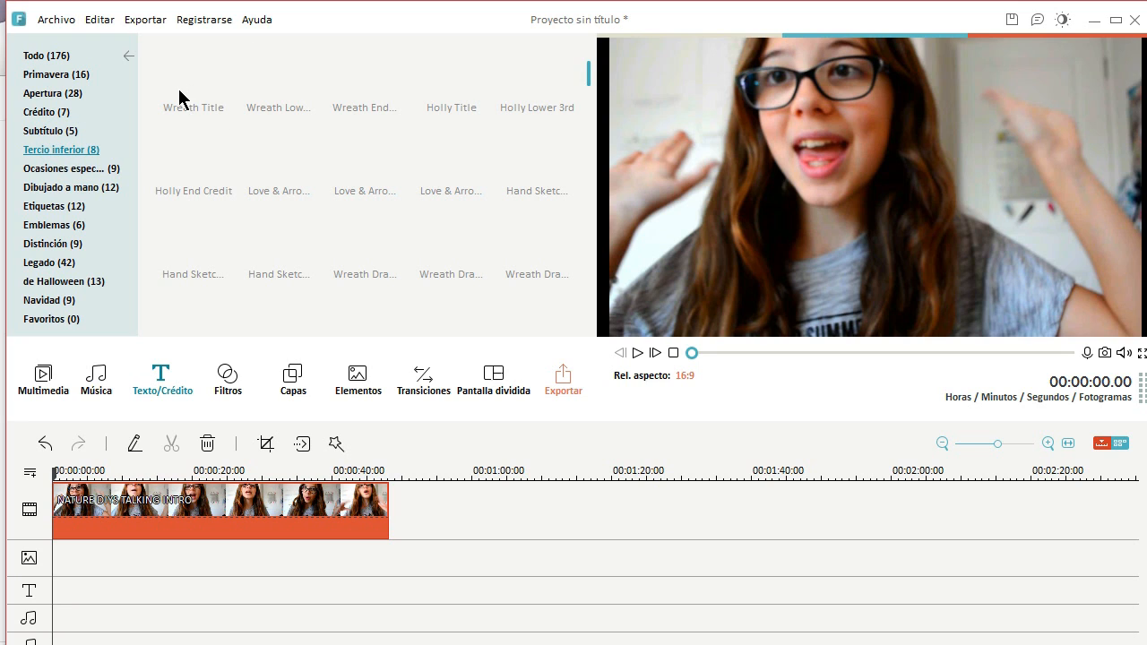
mouse_move(243, 168)
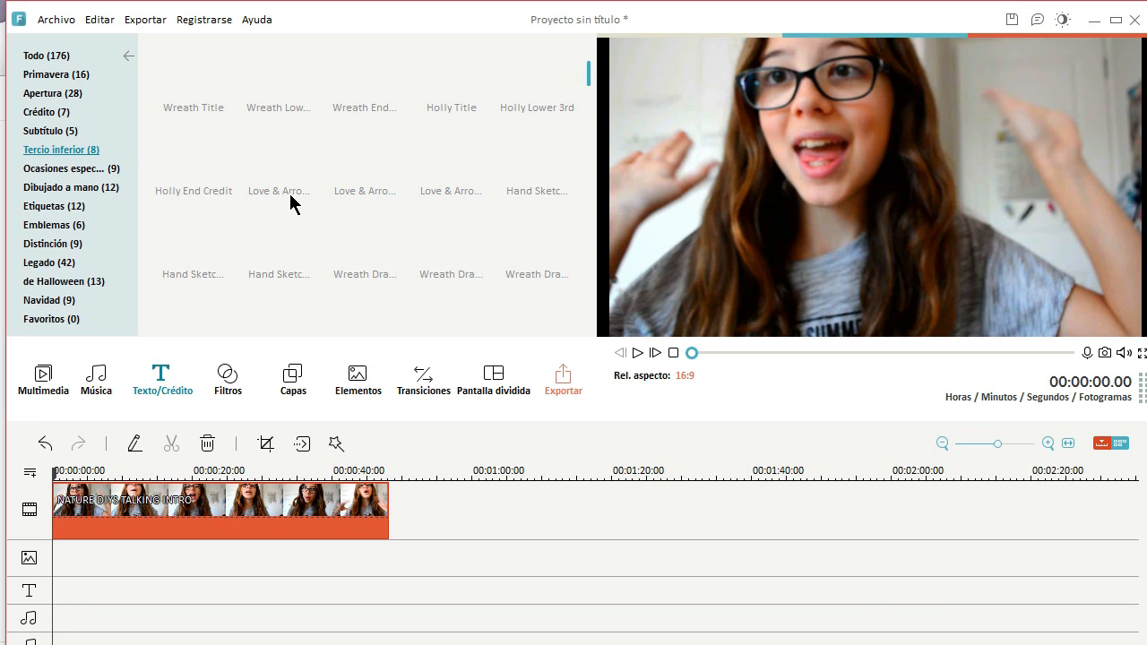
mouse_move(240, 166)
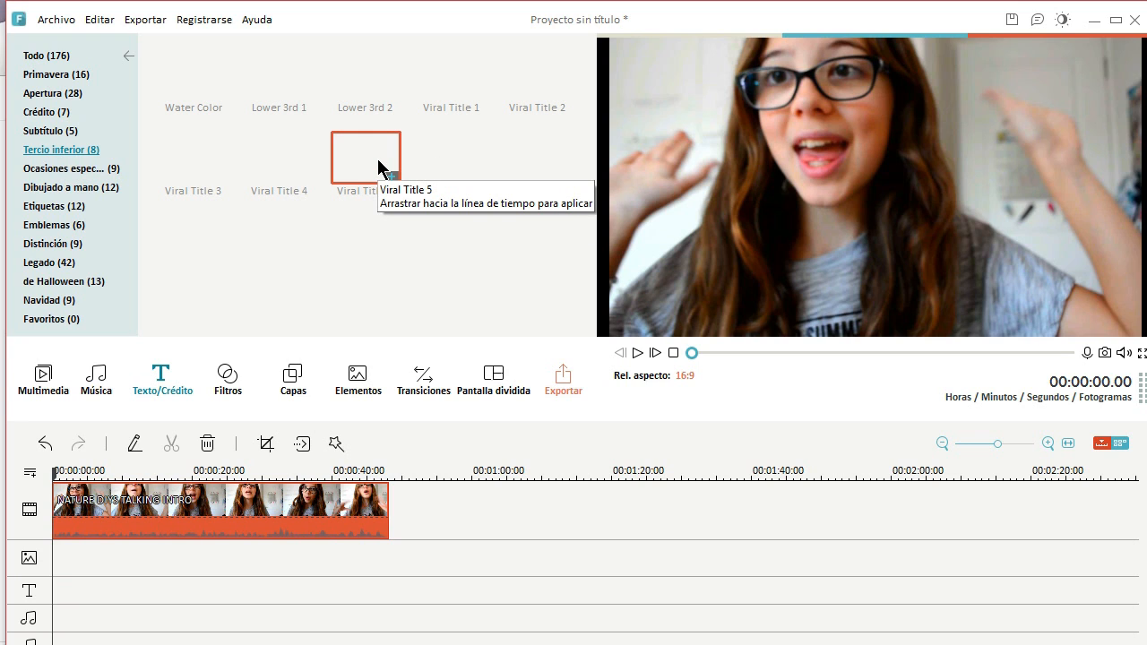
mouse_move(193, 74)
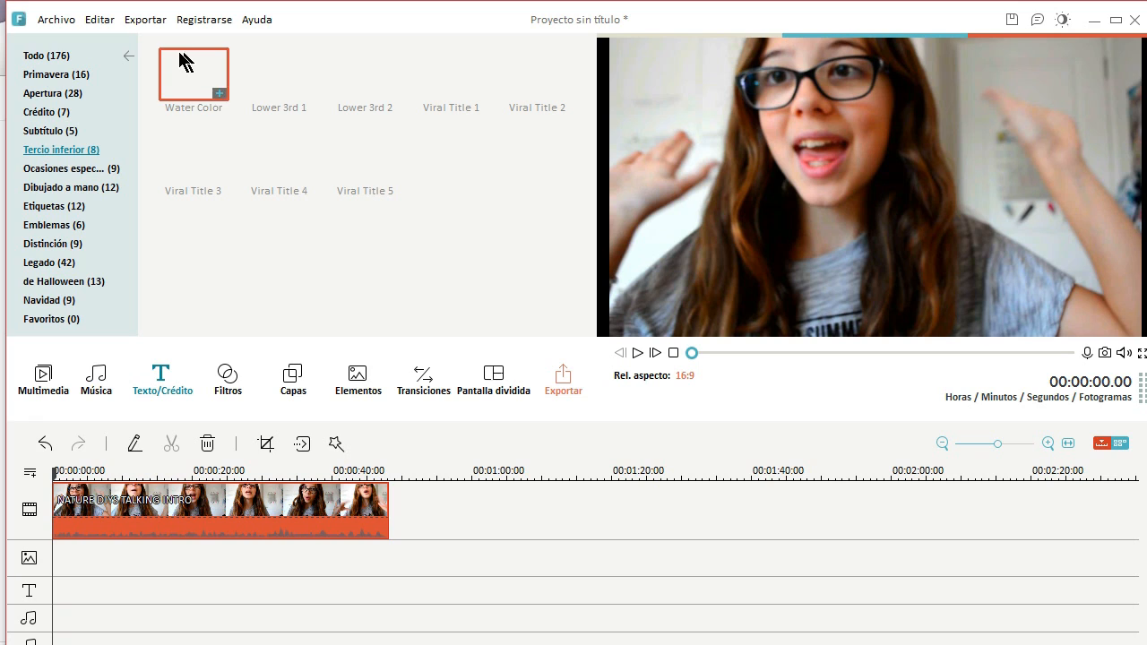
mouse_move(222, 88)
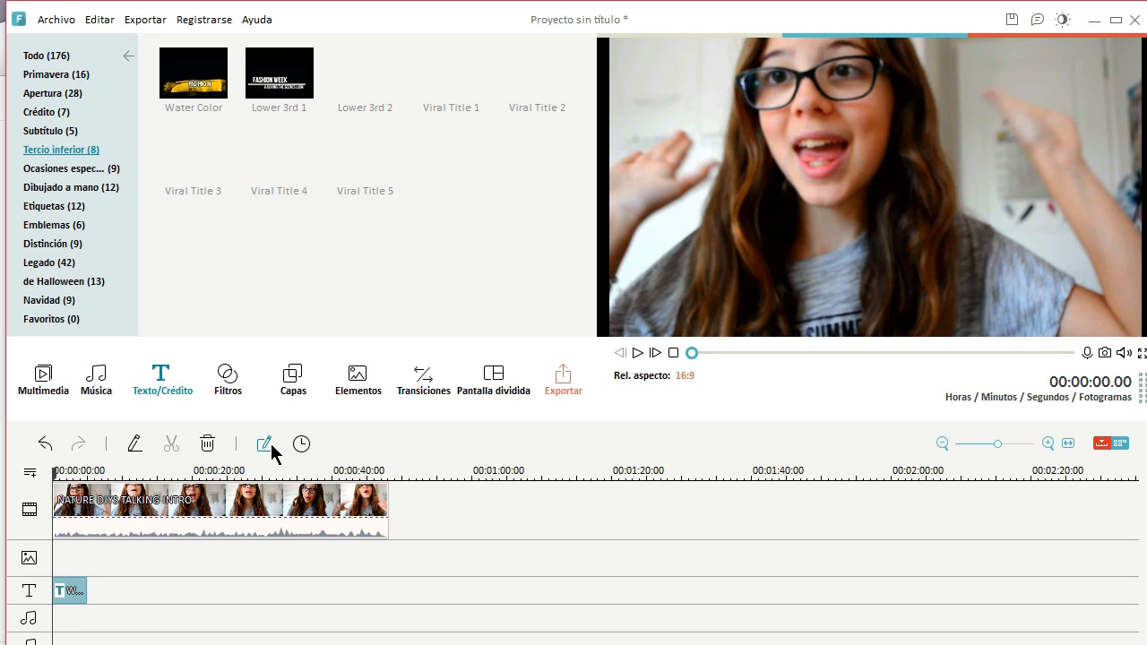
mouse_move(273, 457)
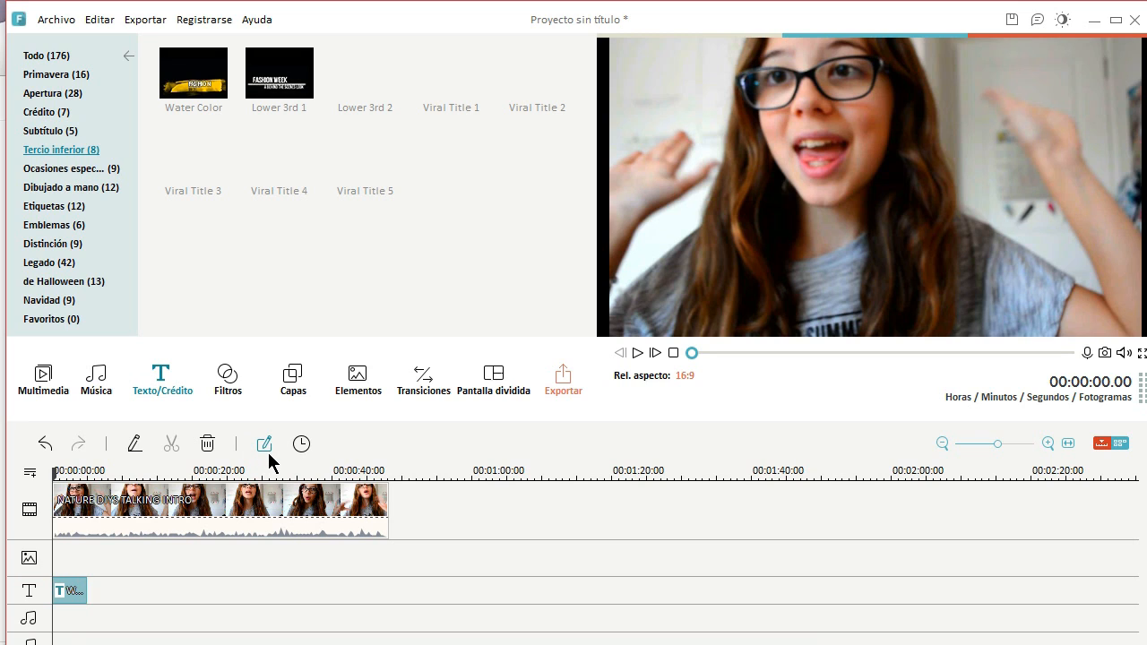
mouse_move(275, 522)
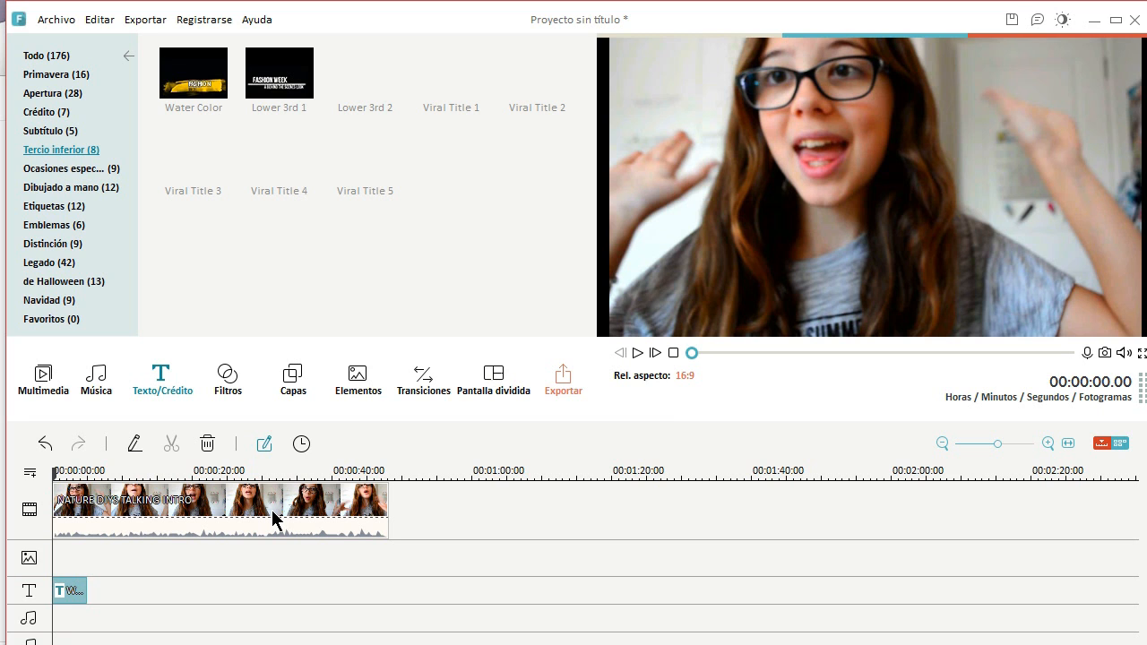
- Open the Water Color title in Advanced Text Edit and delete its NEW STYLE text and artwork layers
double_click(69, 591)
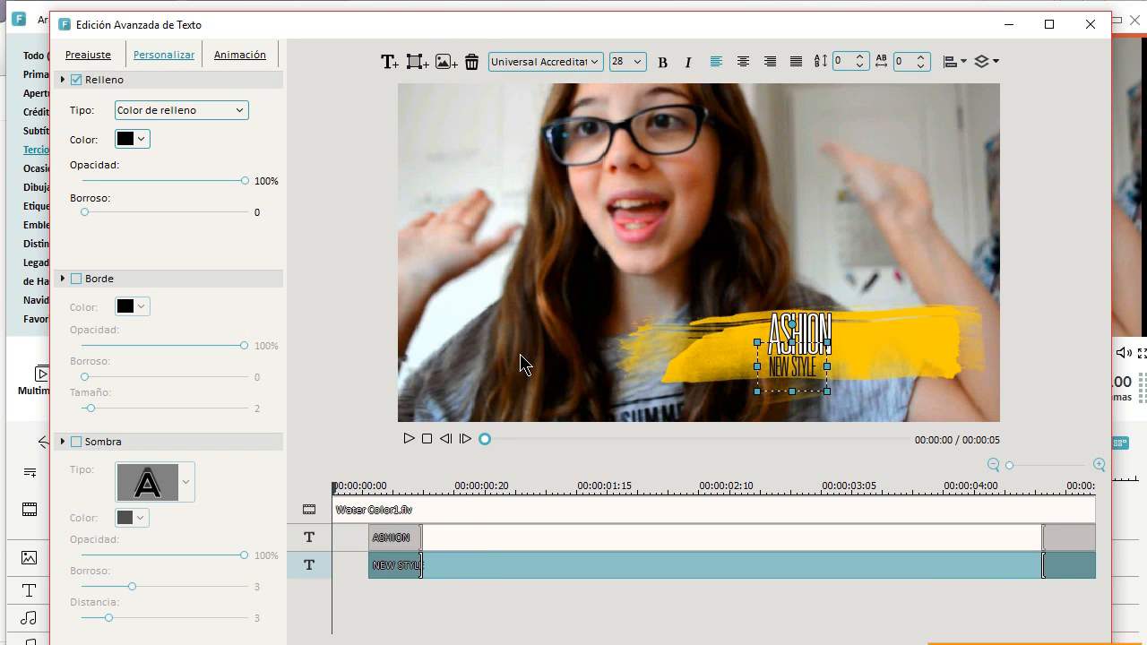
left_click(471, 62)
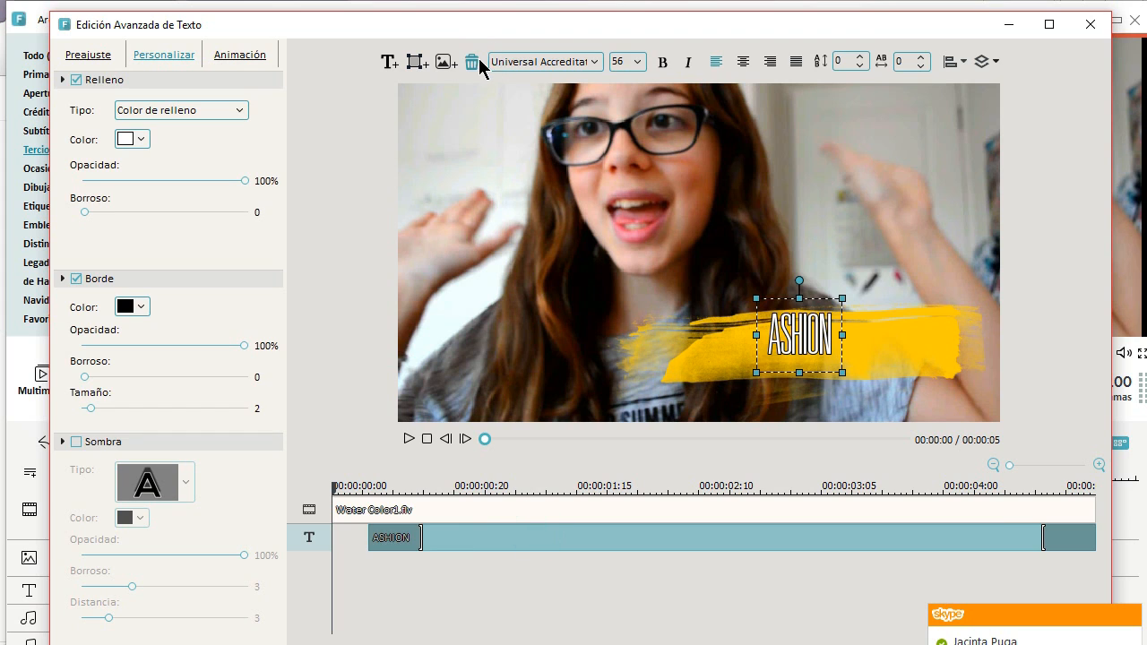
left_click(470, 62)
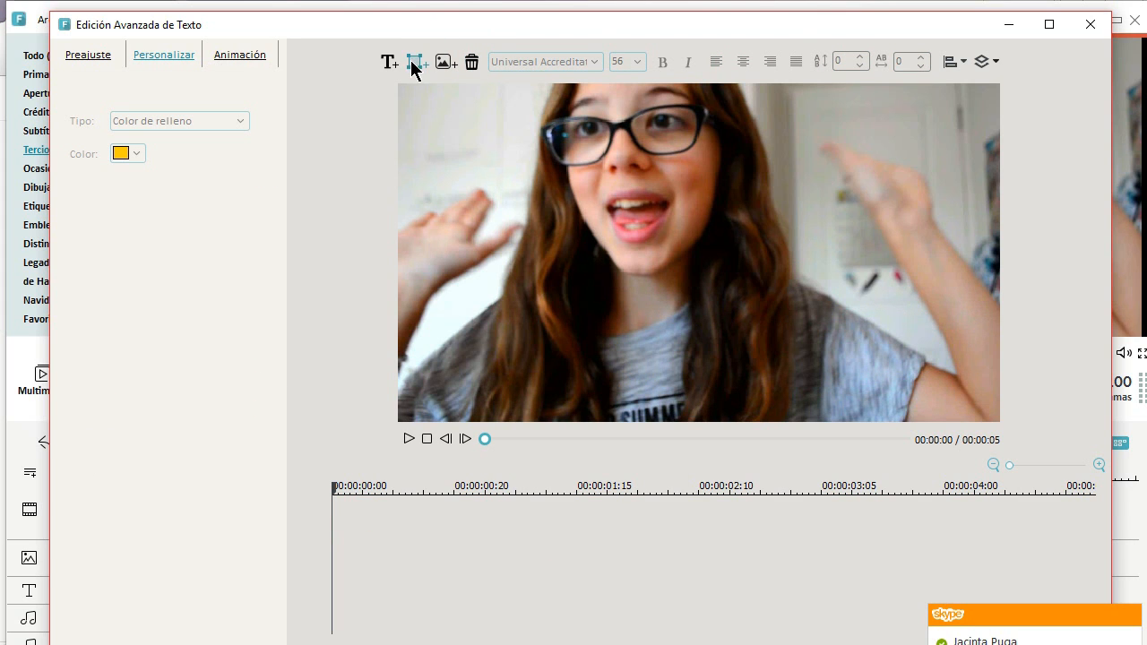
- Add a rounded speech bubble shape with a cyan fill and a TEXT HERE caption
left_click(414, 62)
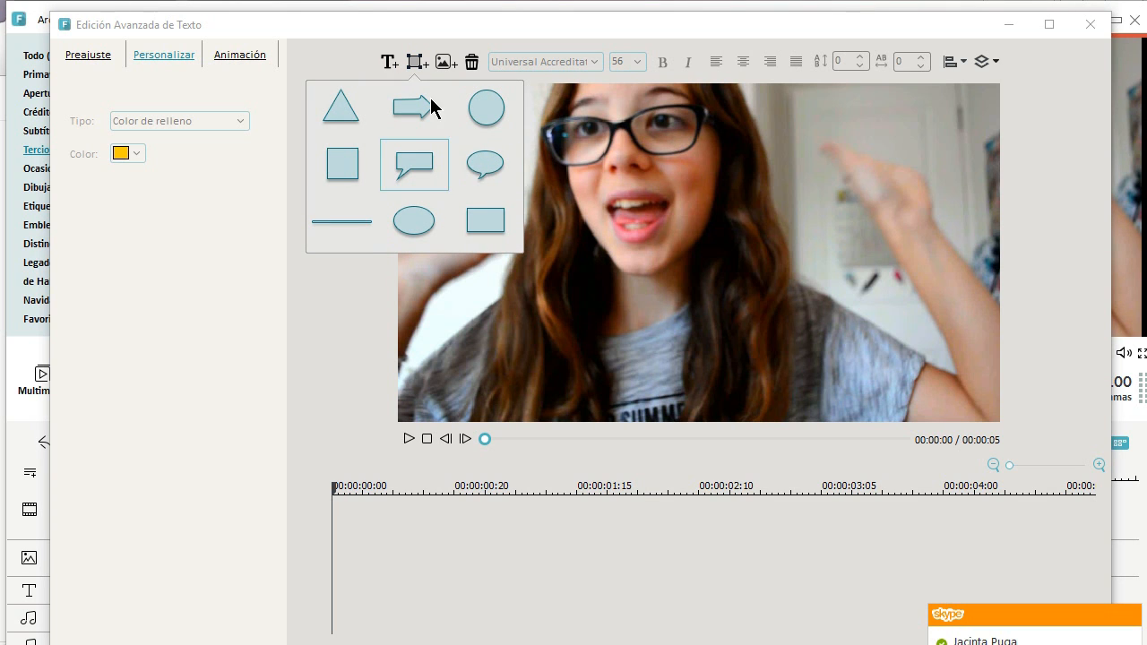
left_click(413, 164)
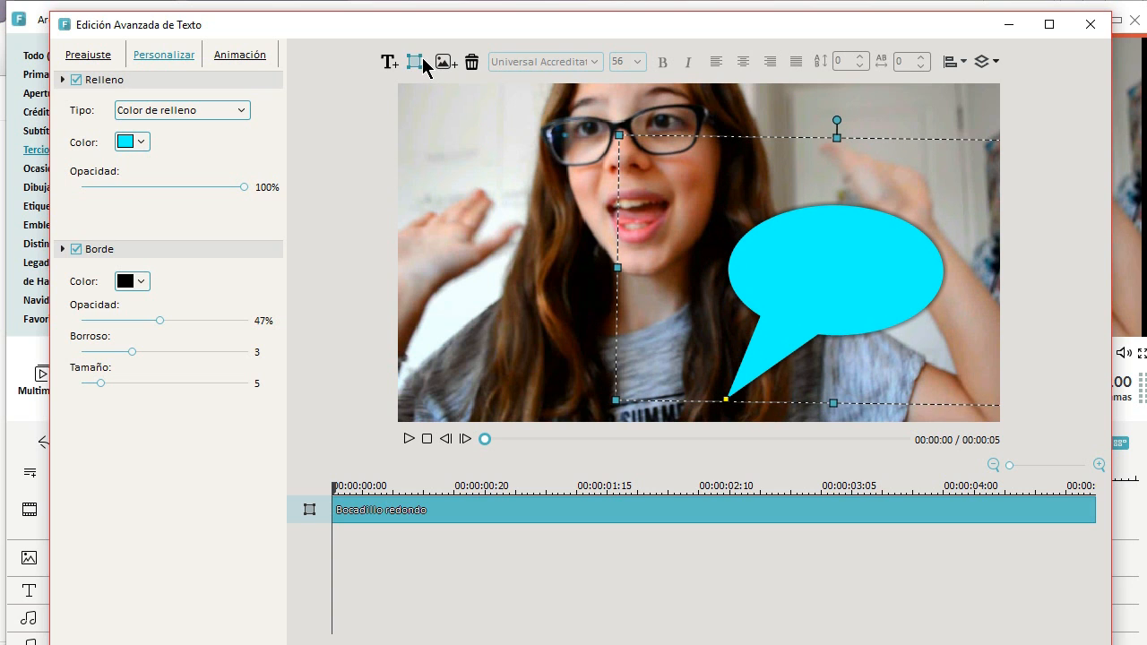
left_click(414, 61)
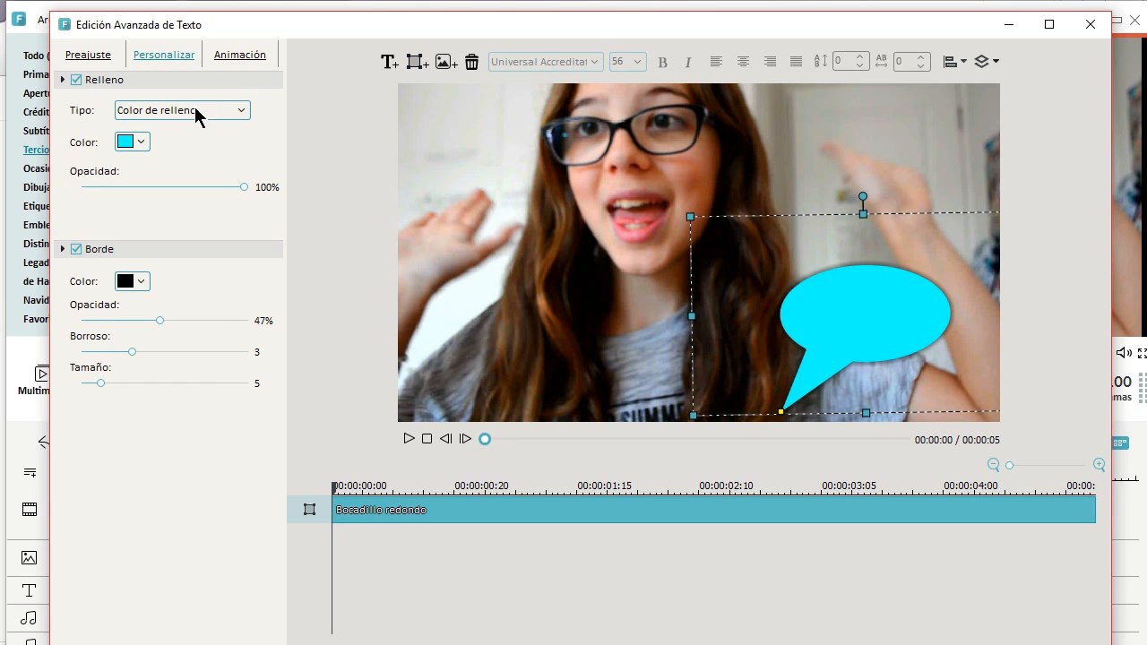
left_click(140, 141)
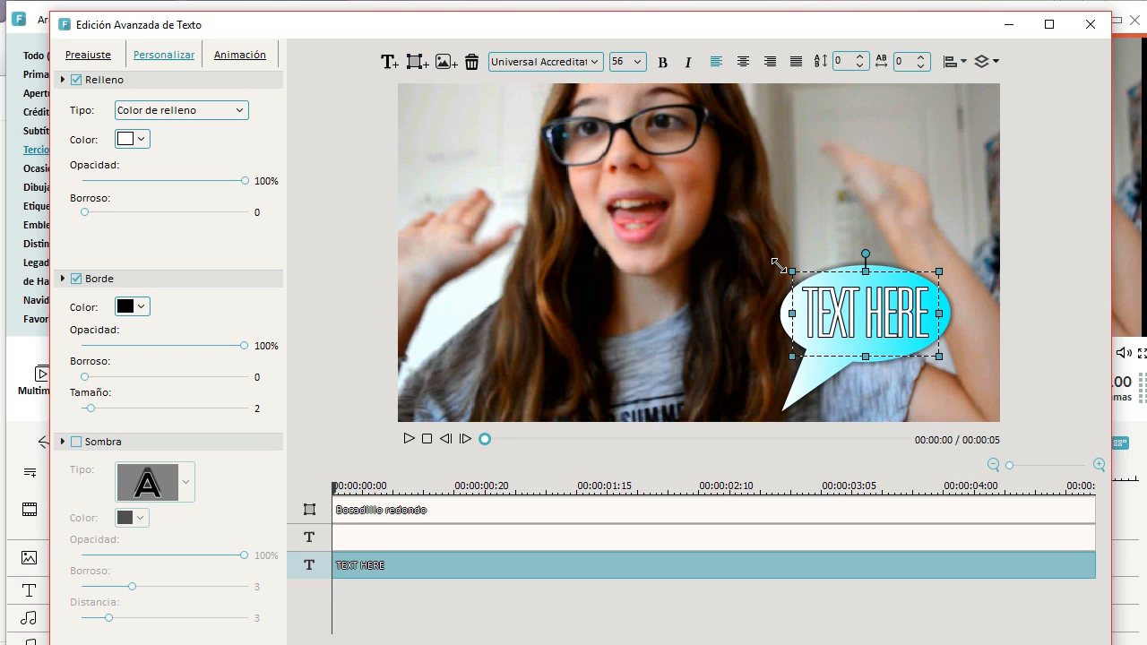
- Set the caption font to Luna at size 20
left_click(593, 61)
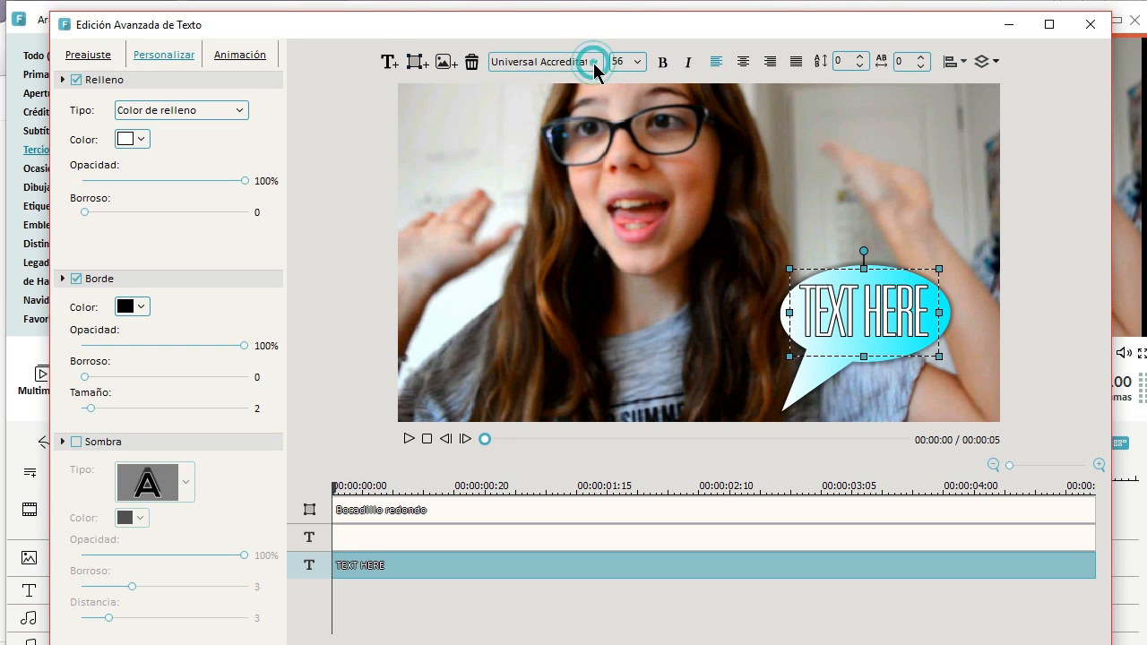
left_click(593, 61)
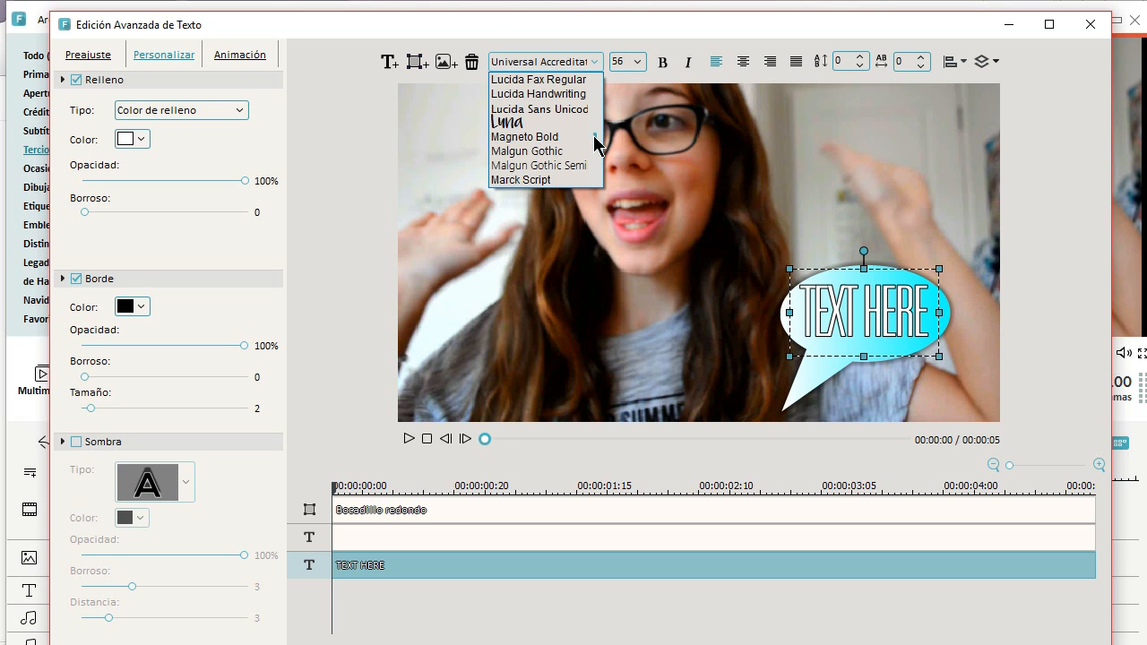
left_click(507, 121)
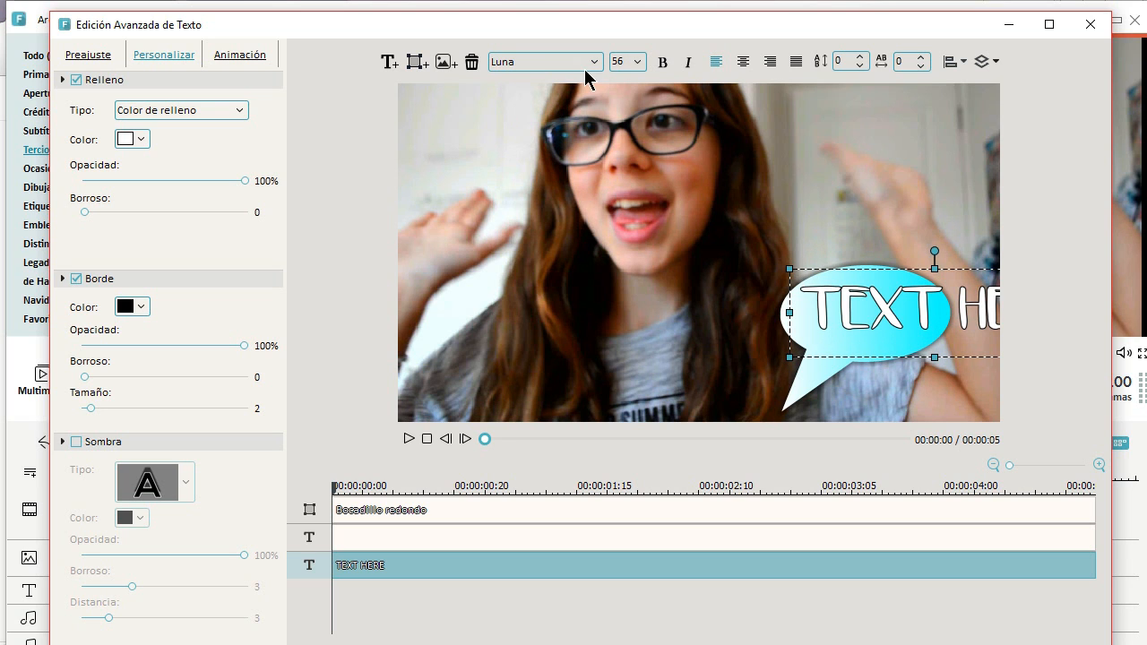
left_click(637, 61)
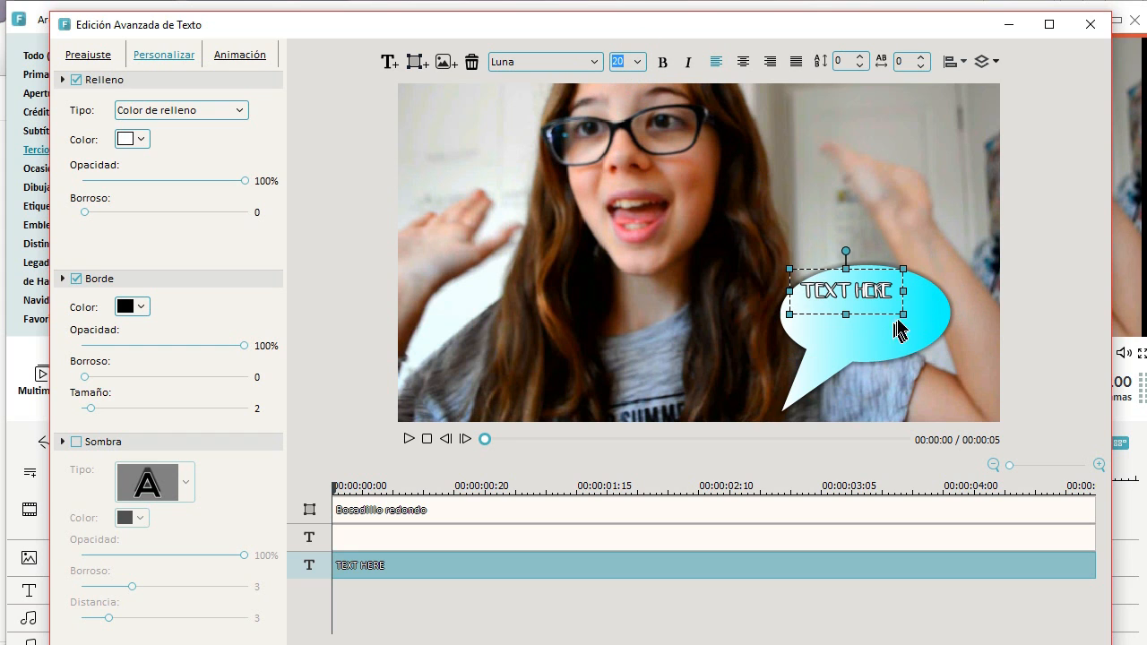
- Type "Like" as the caption and enlarge the text box to fill the bubble
left_click_drag(902, 313, 941, 351)
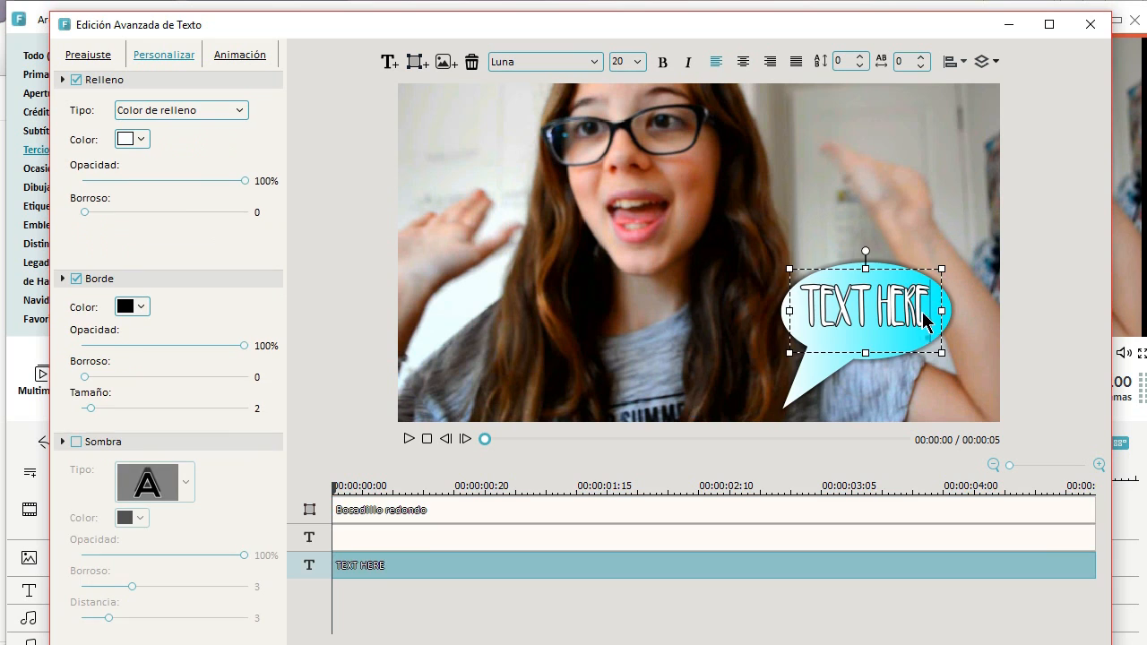
type("hfwfff")
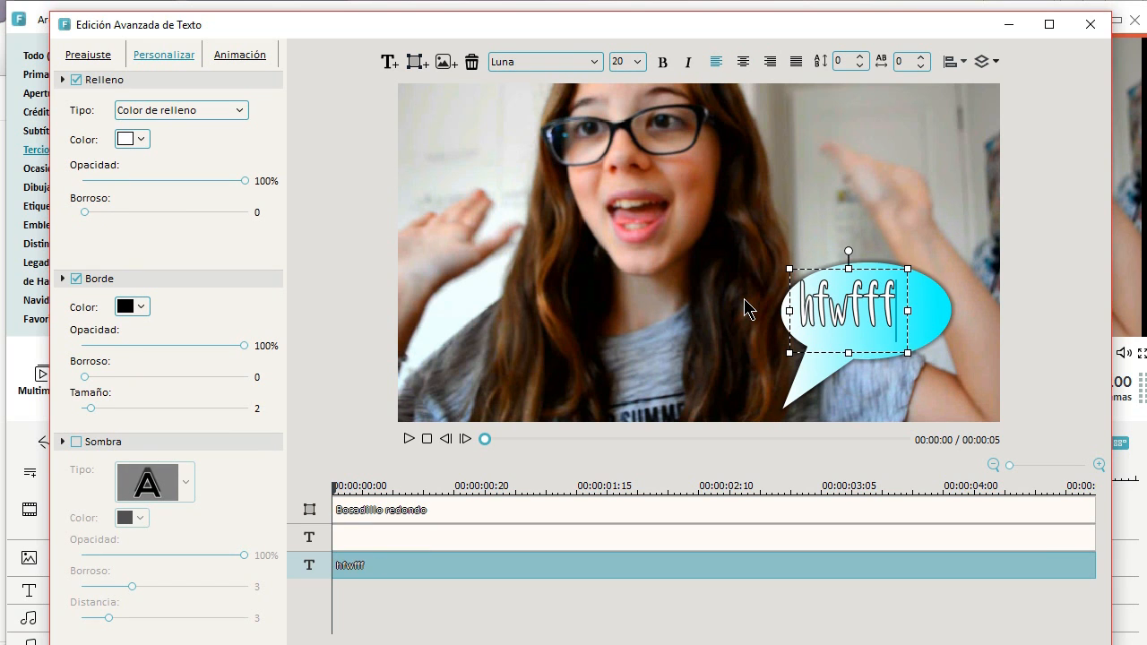
type("hlle")
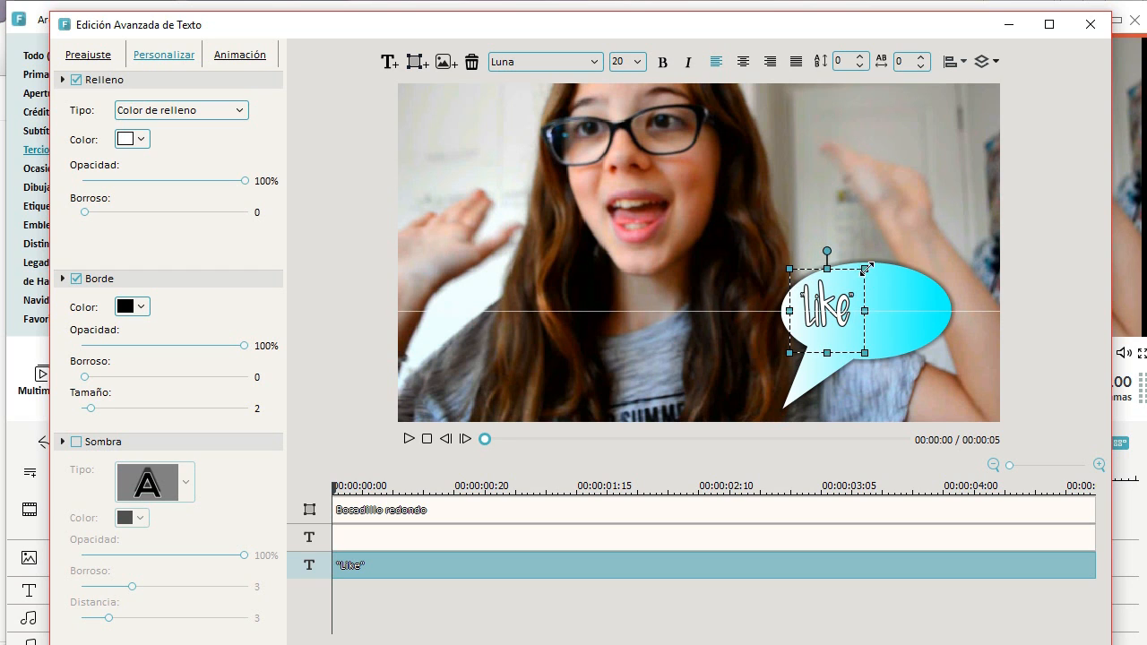
left_click_drag(865, 273, 932, 260)
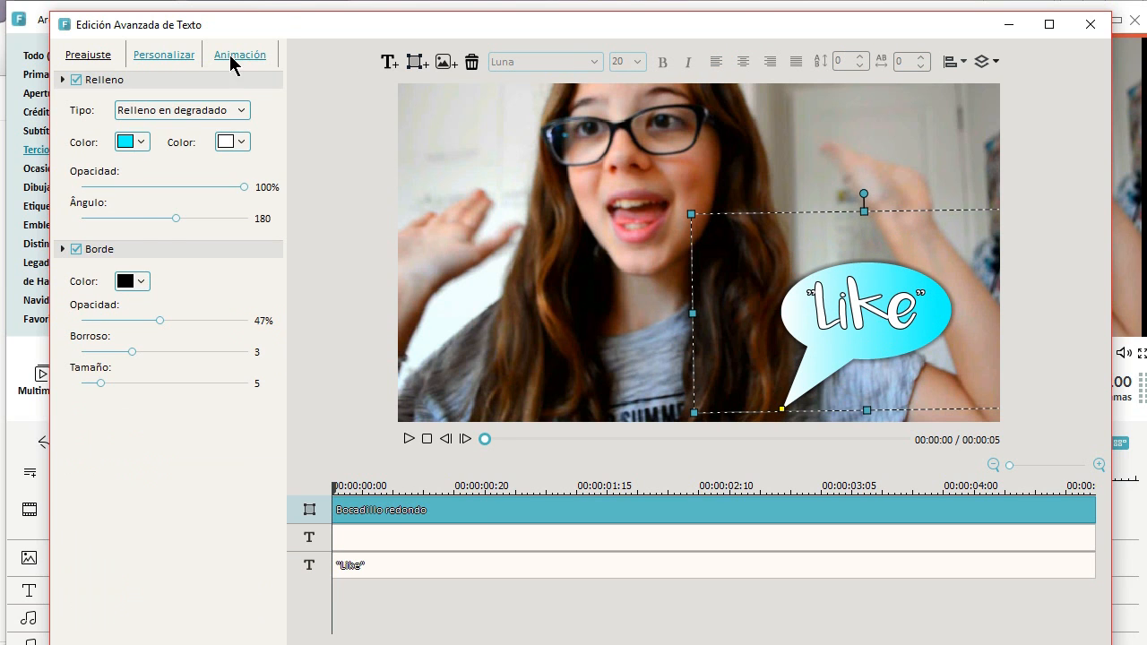
- Apply the Drop animation preset to the Like title, preview it, and confirm with OK
left_click(239, 55)
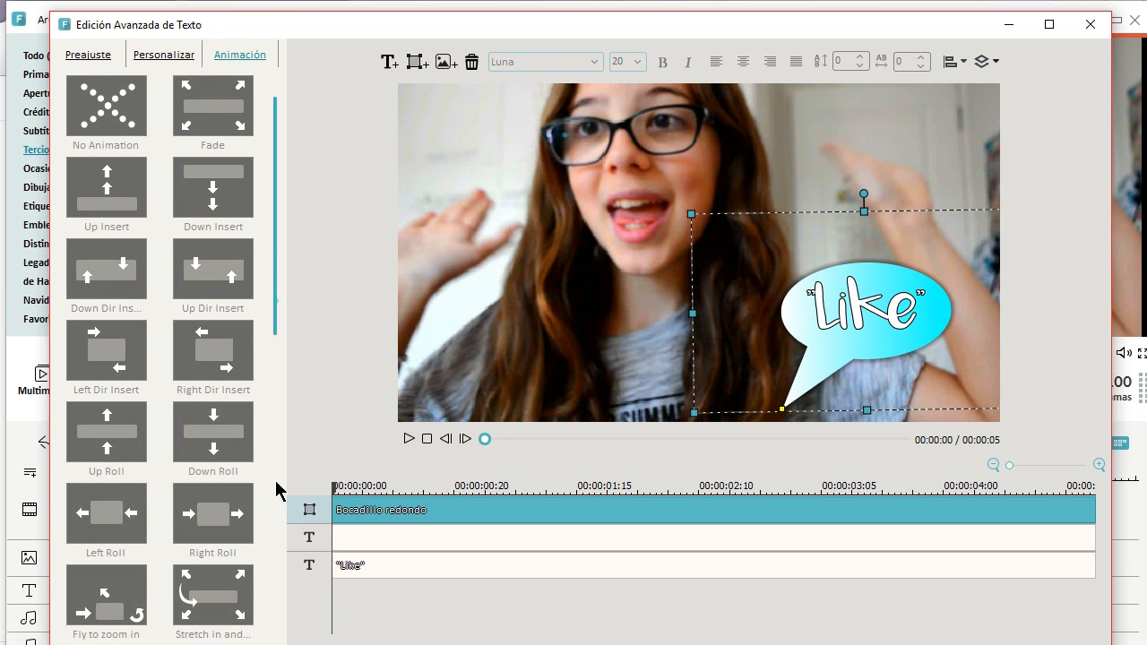
scroll("down", 3)
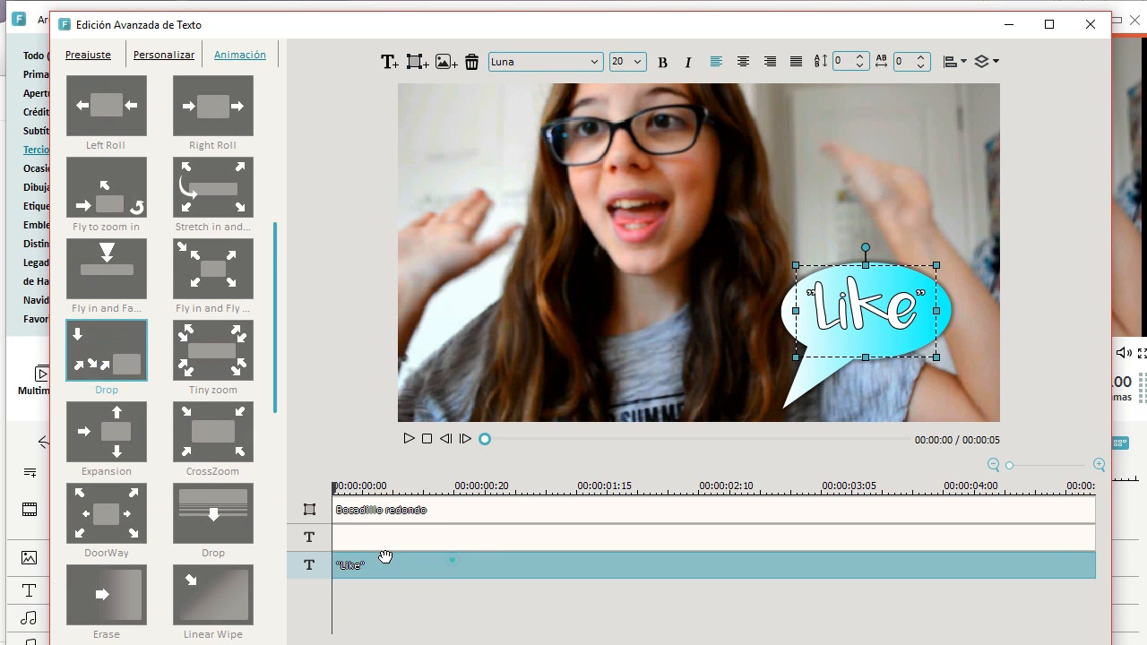
left_click(409, 438)
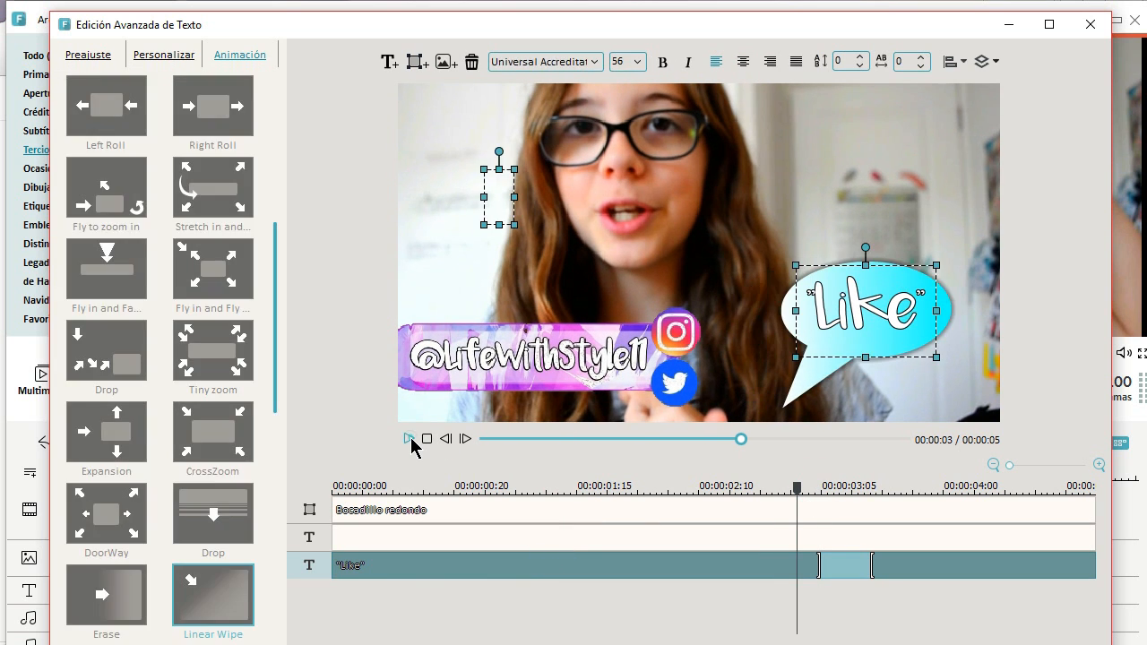
left_click(409, 438)
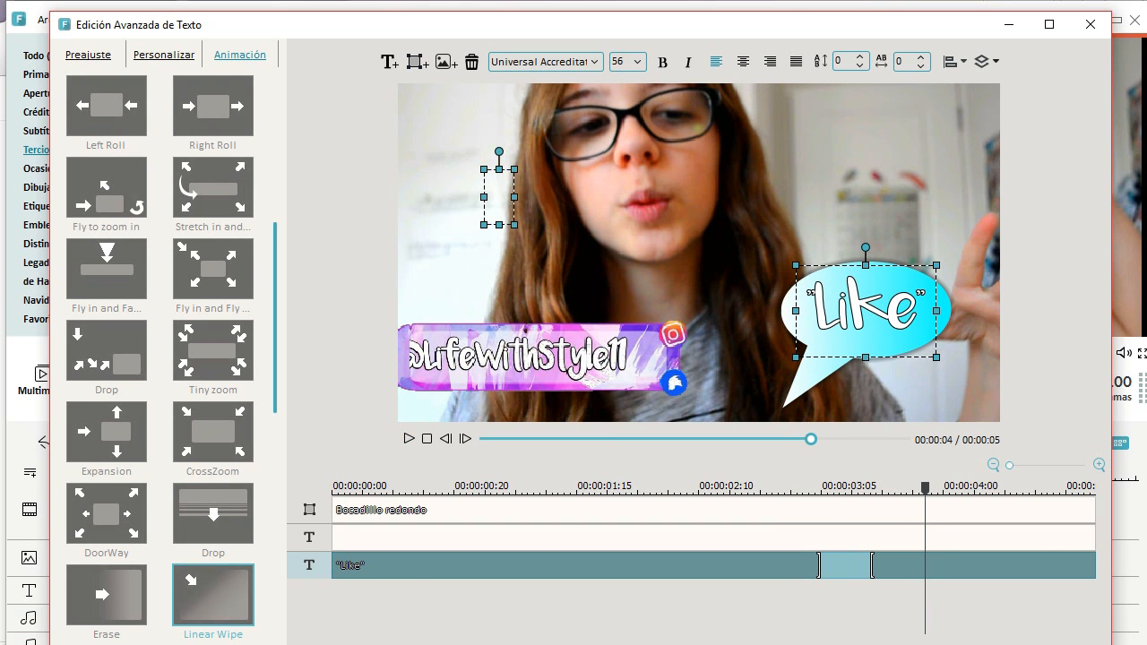
left_click(1089, 24)
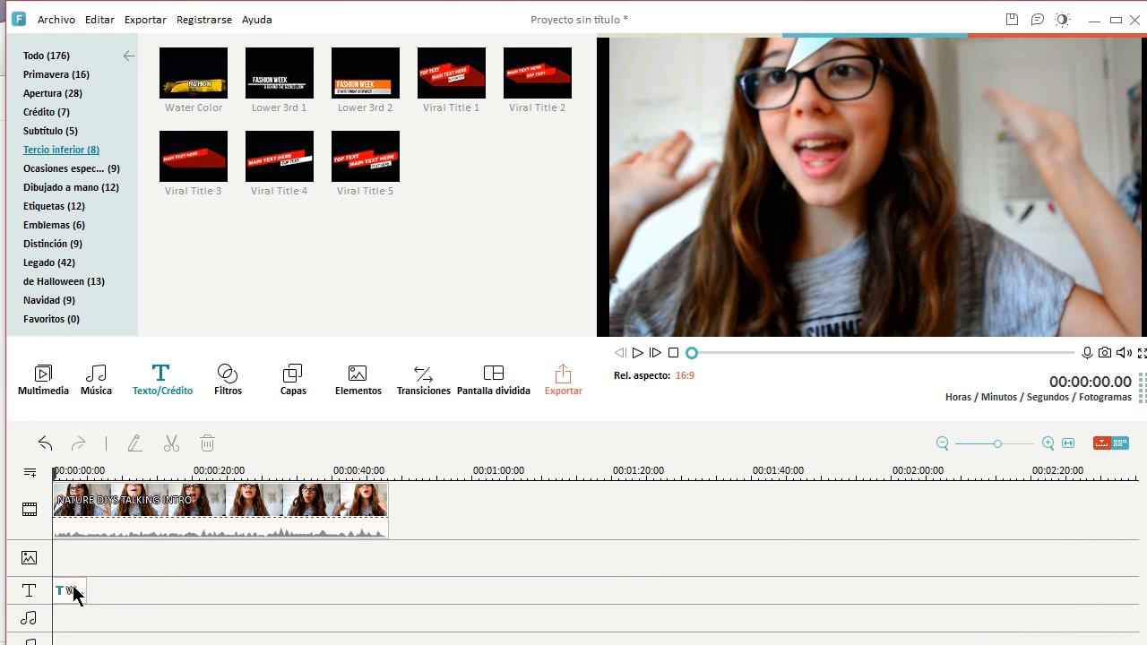
- Play the project from the beginning and stop once the Like bubble shows over the intro
left_click(637, 352)
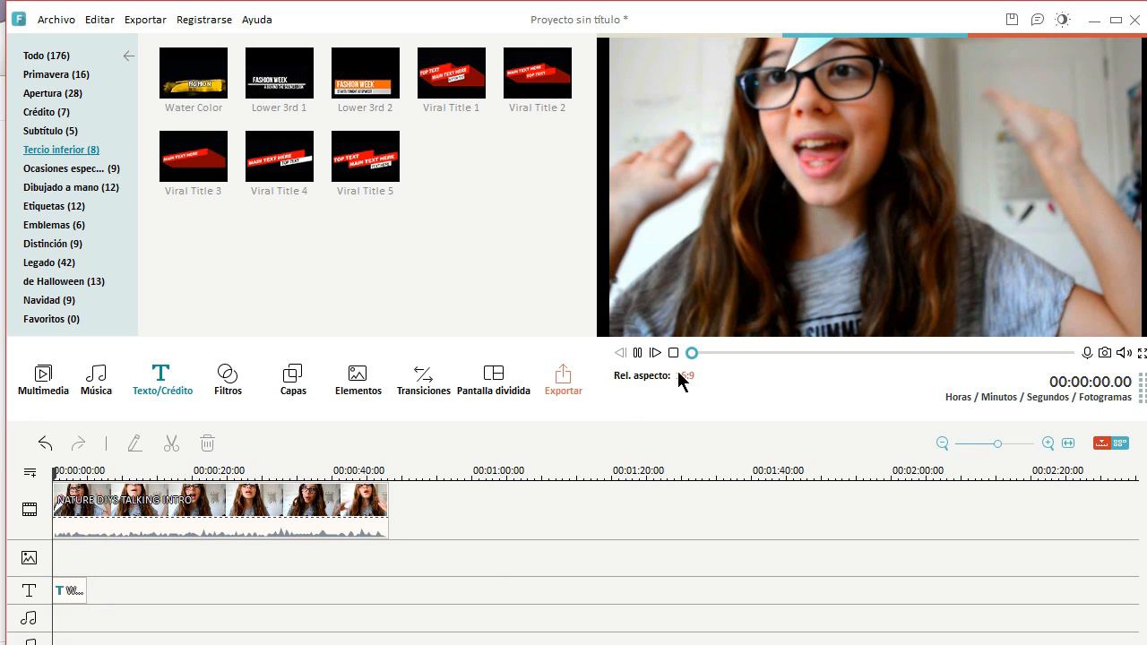
left_click(215, 499)
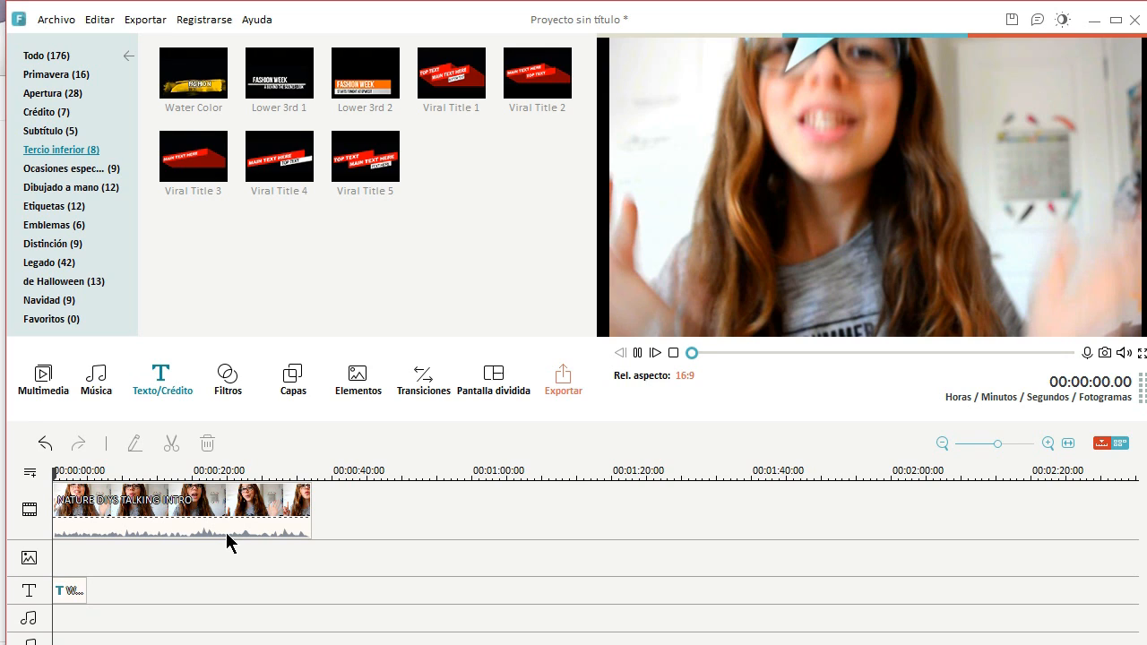
mouse_move(419, 575)
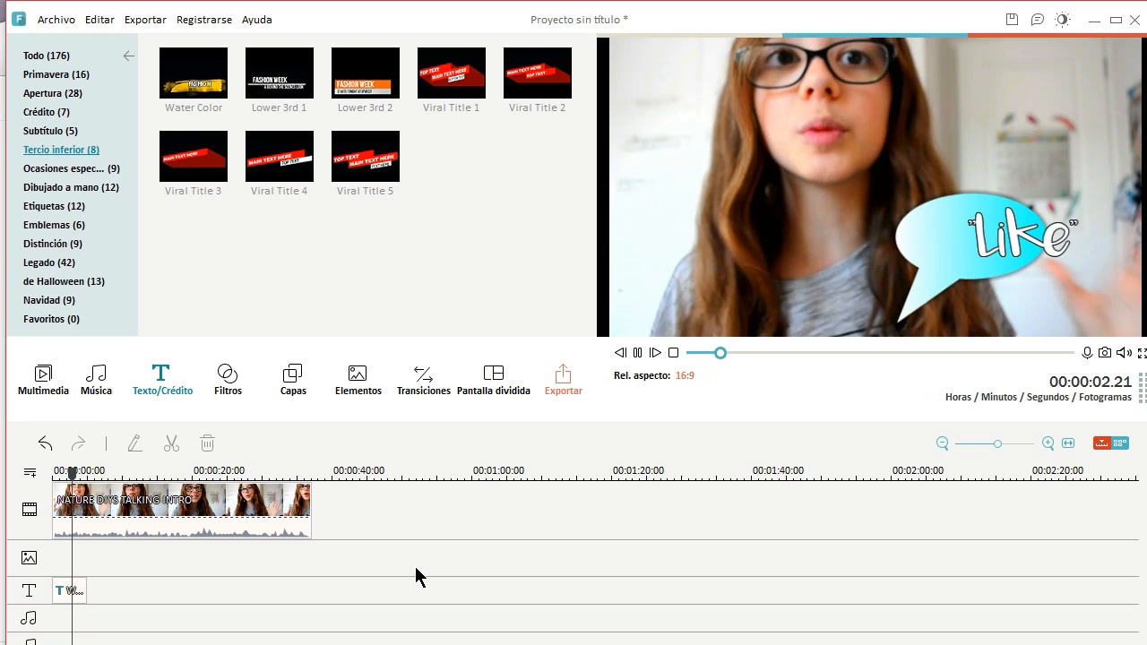
left_click(634, 352)
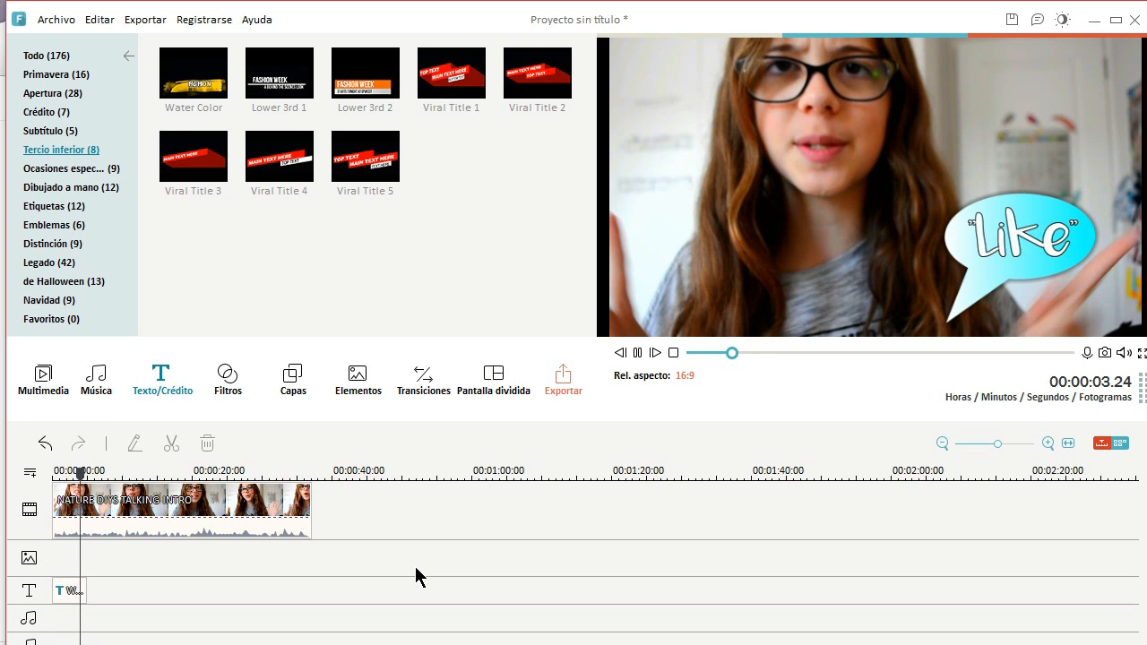
left_click(637, 352)
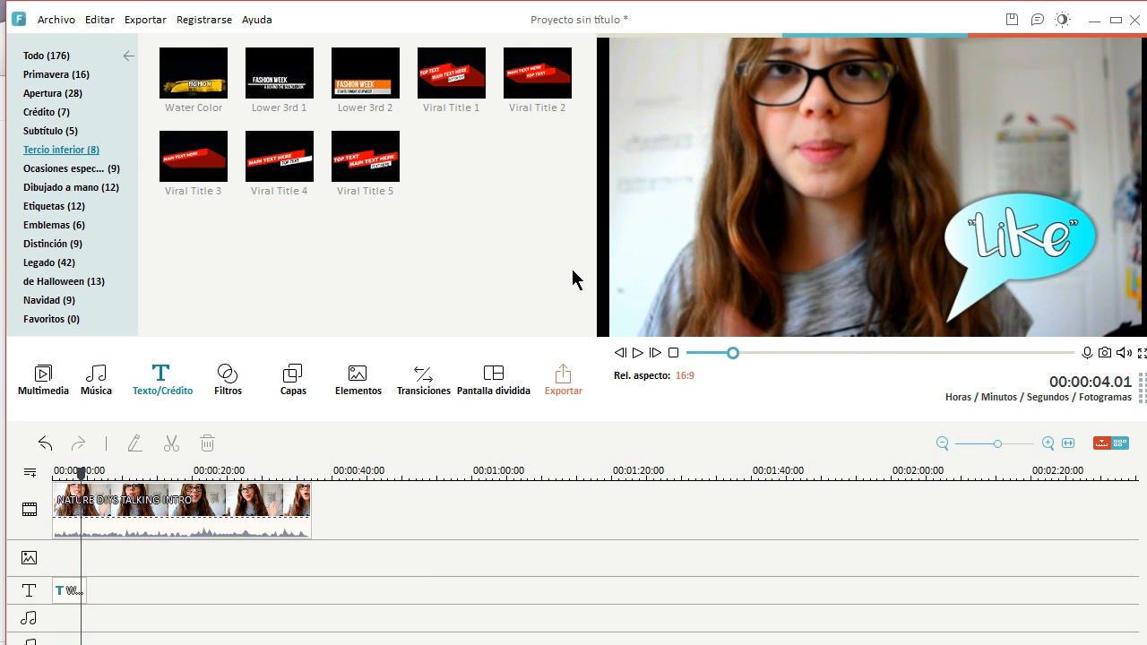
mouse_move(576, 434)
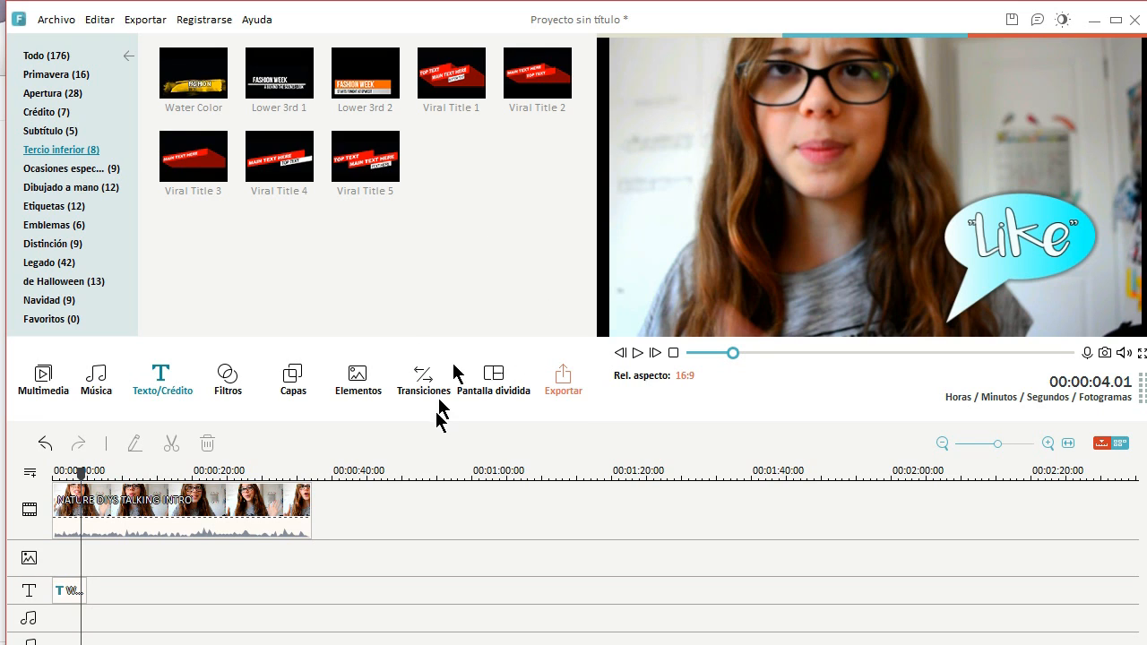
mouse_move(551, 325)
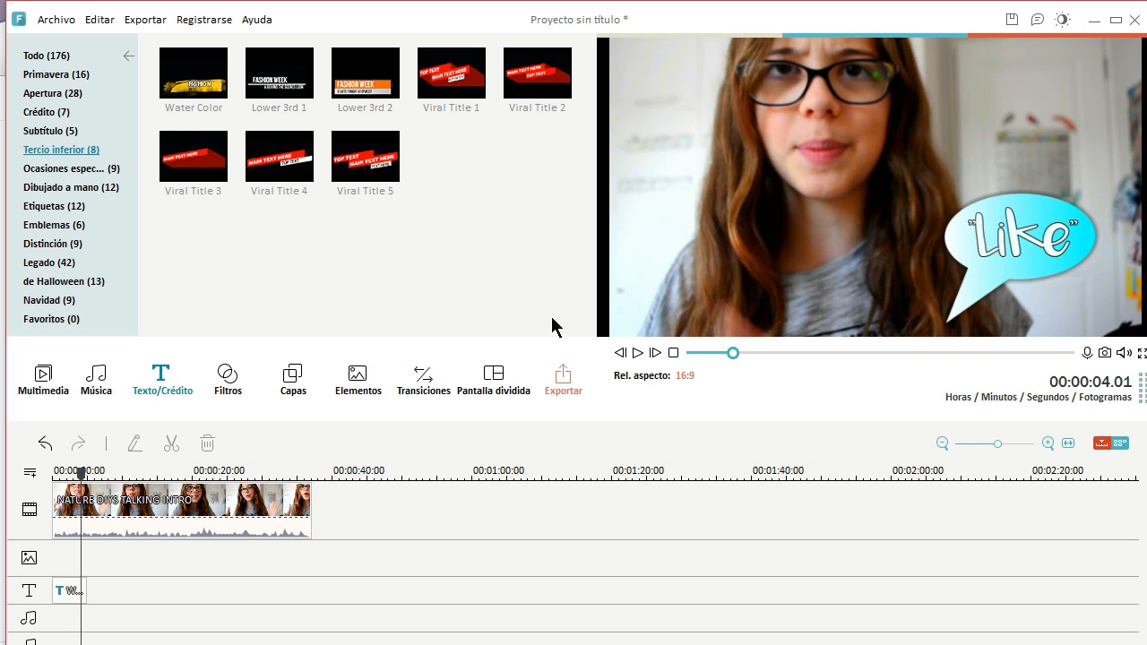
left_click(563, 381)
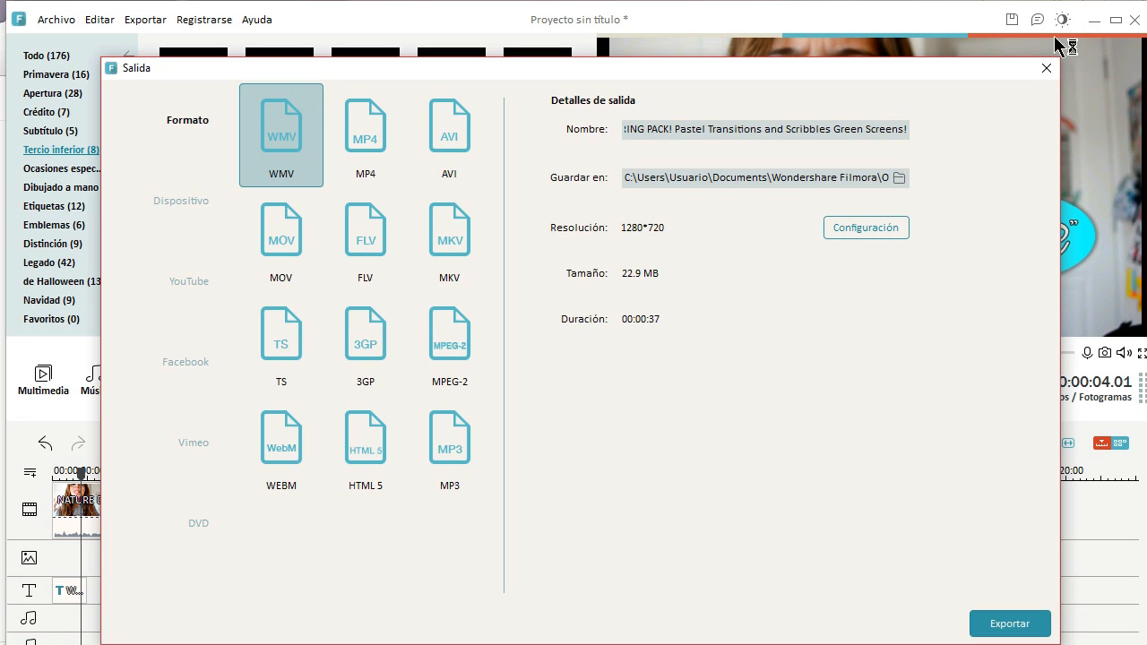
left_click(1045, 68)
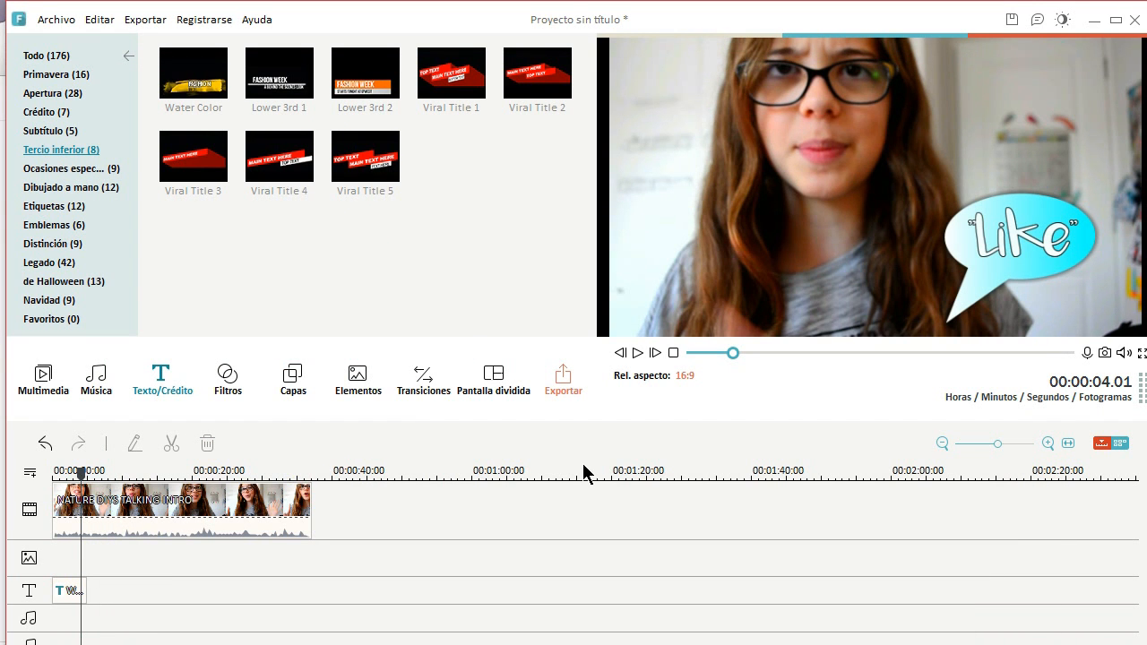